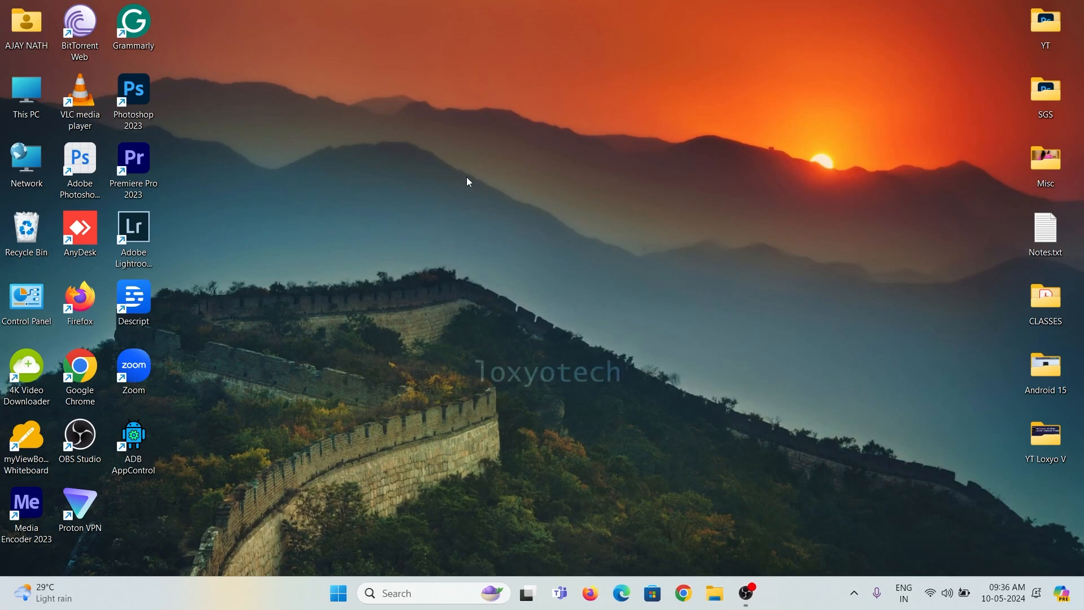
mouse_move(539, 243)
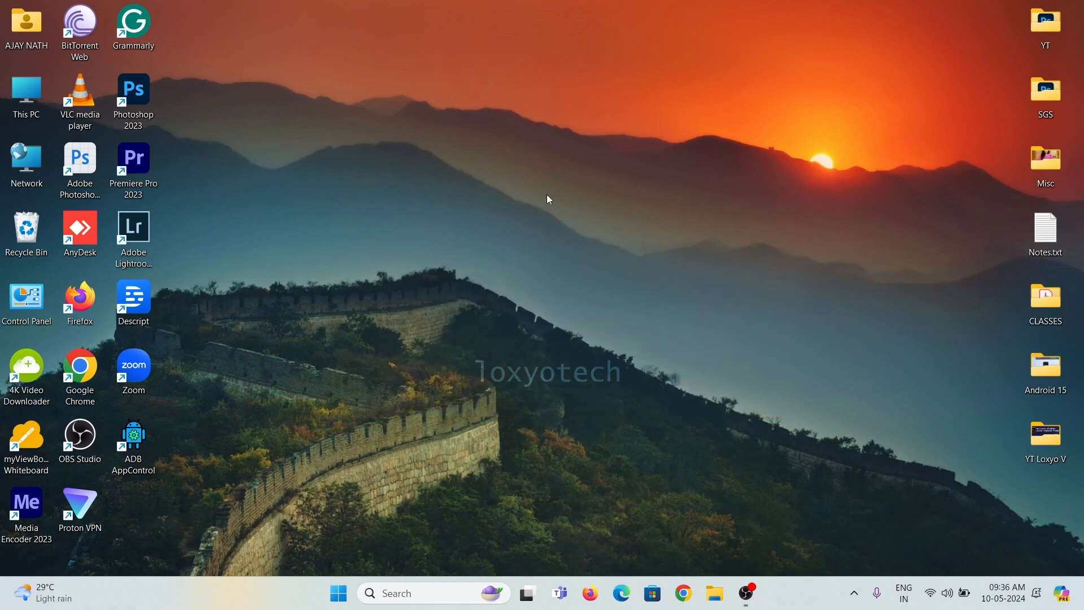
mouse_move(525, 423)
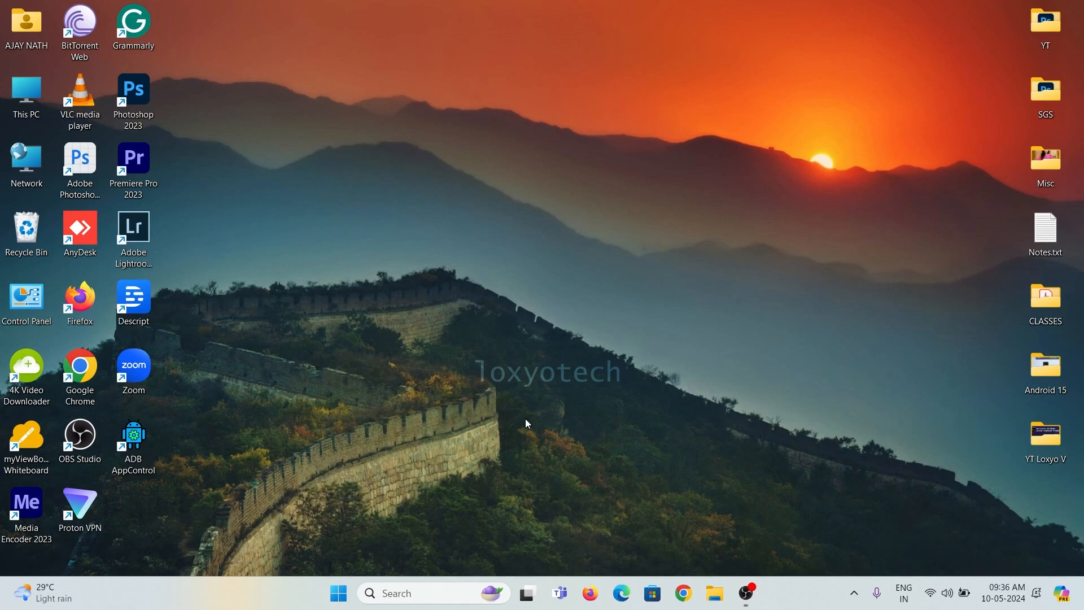
mouse_move(777, 319)
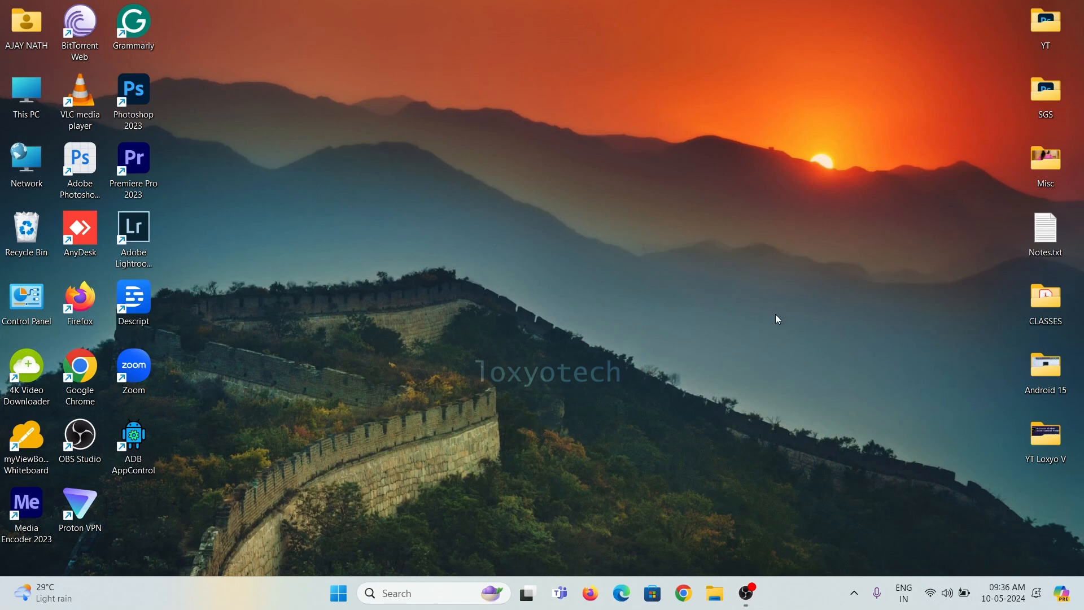
mouse_move(674, 336)
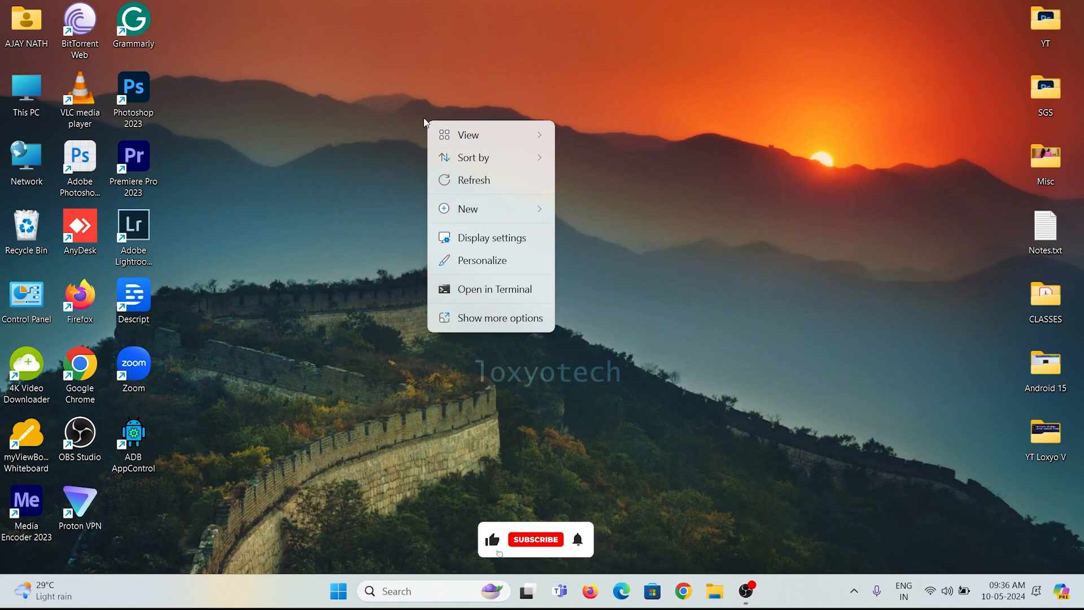
Create a desktop shortcut named Shutdown.exe running the command 'shutdown -s -t 1'
click(468, 208)
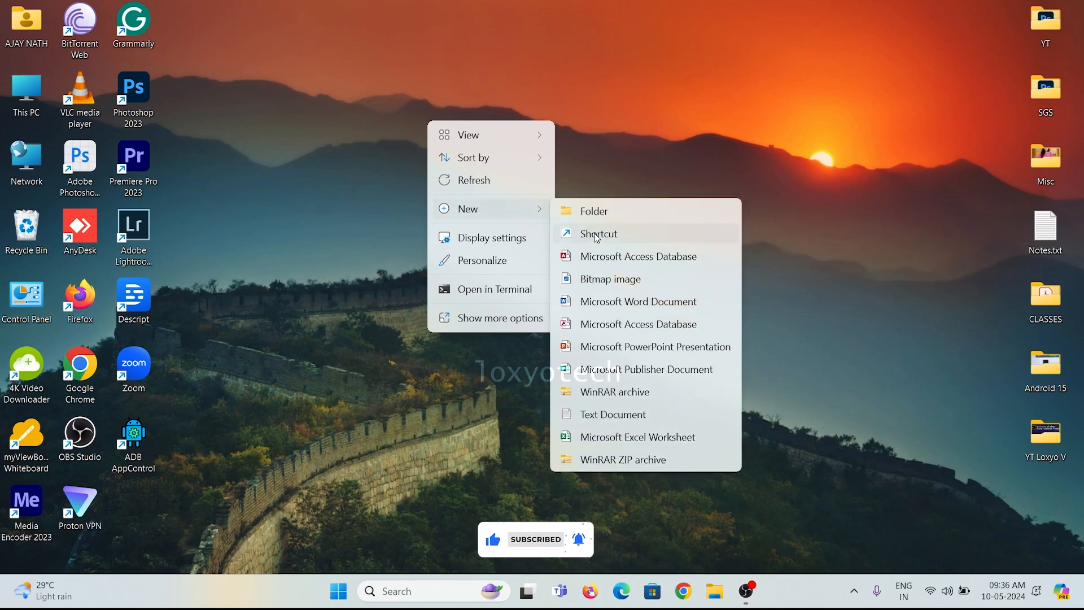
click(598, 234)
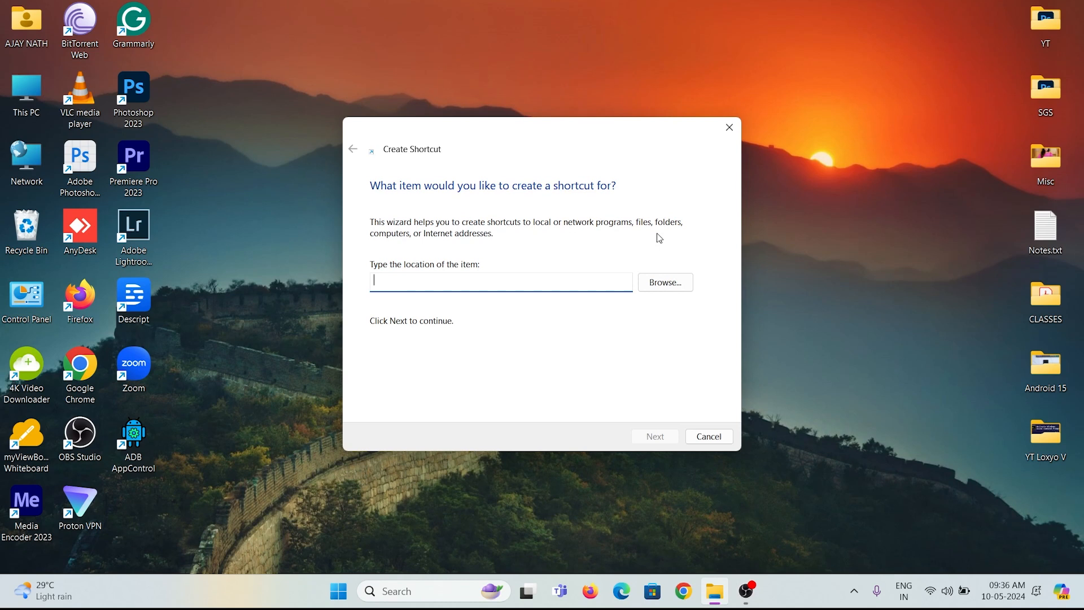
text(shutdown -)
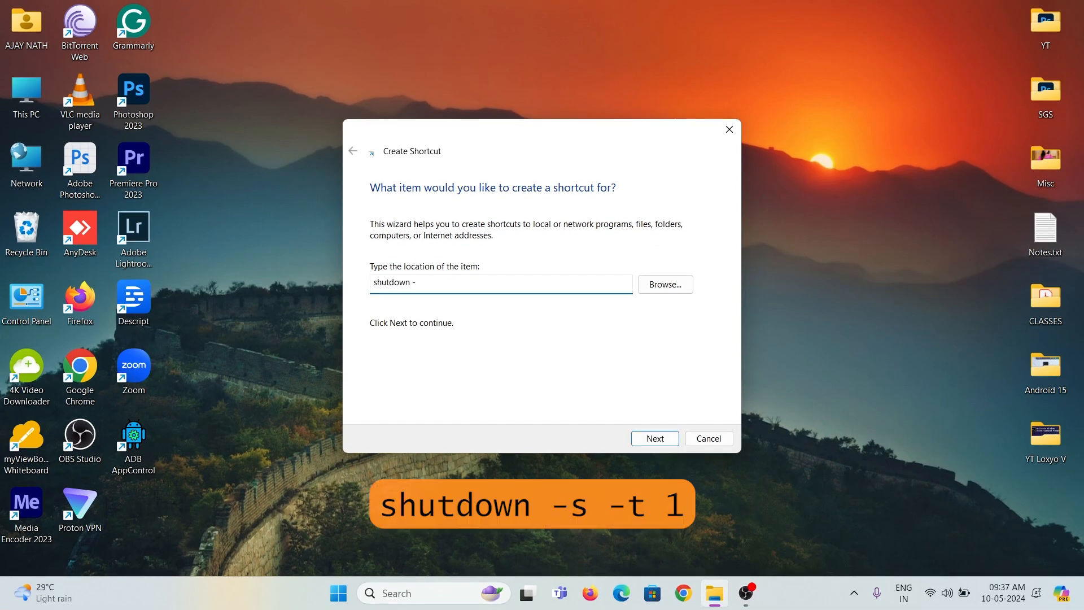
text(s -t)
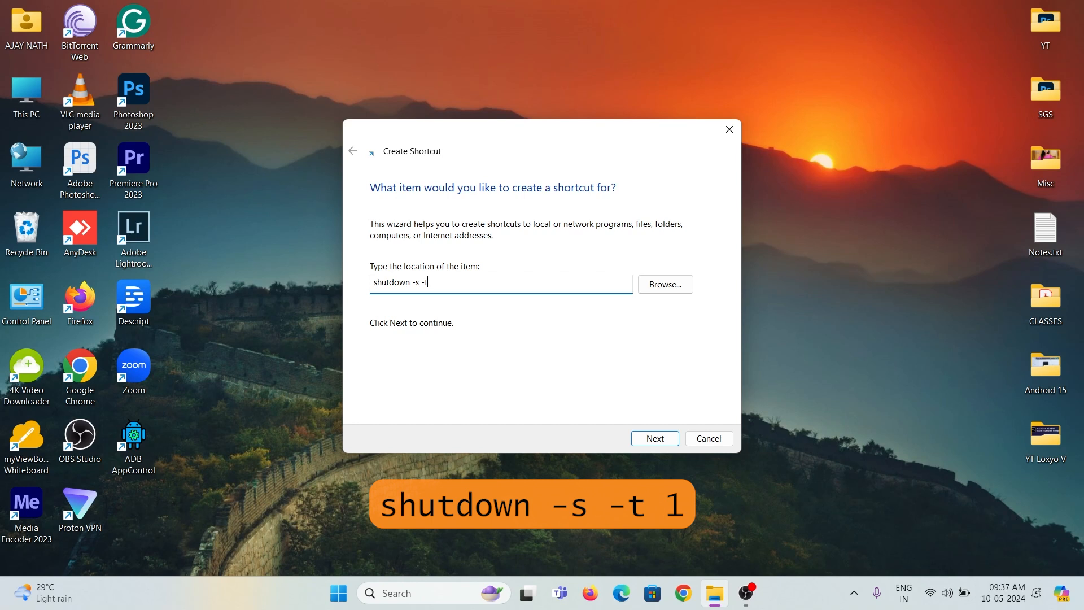
text(1)
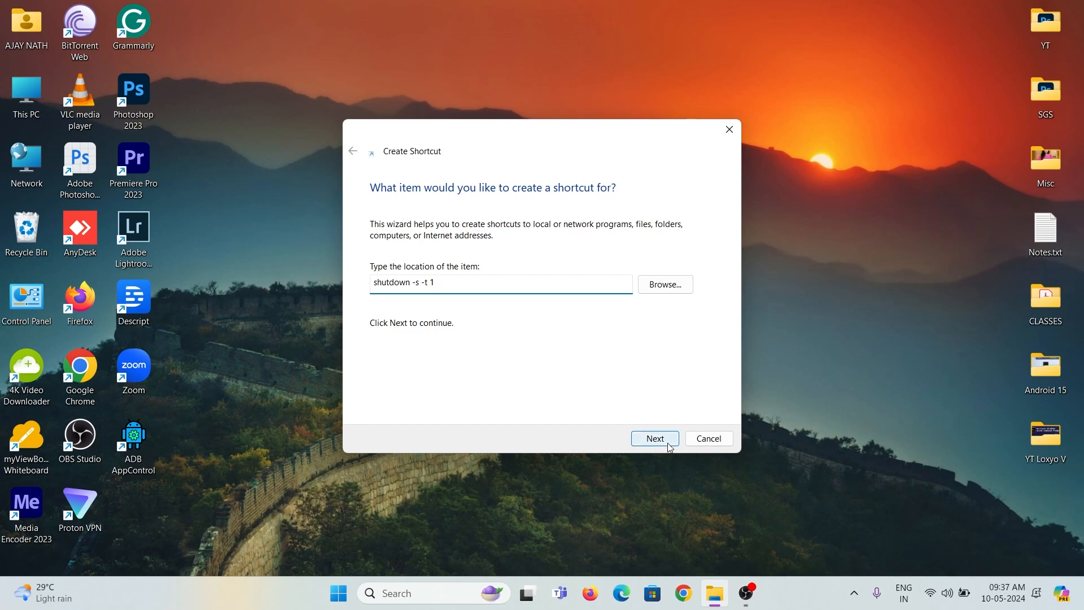
click(653, 438)
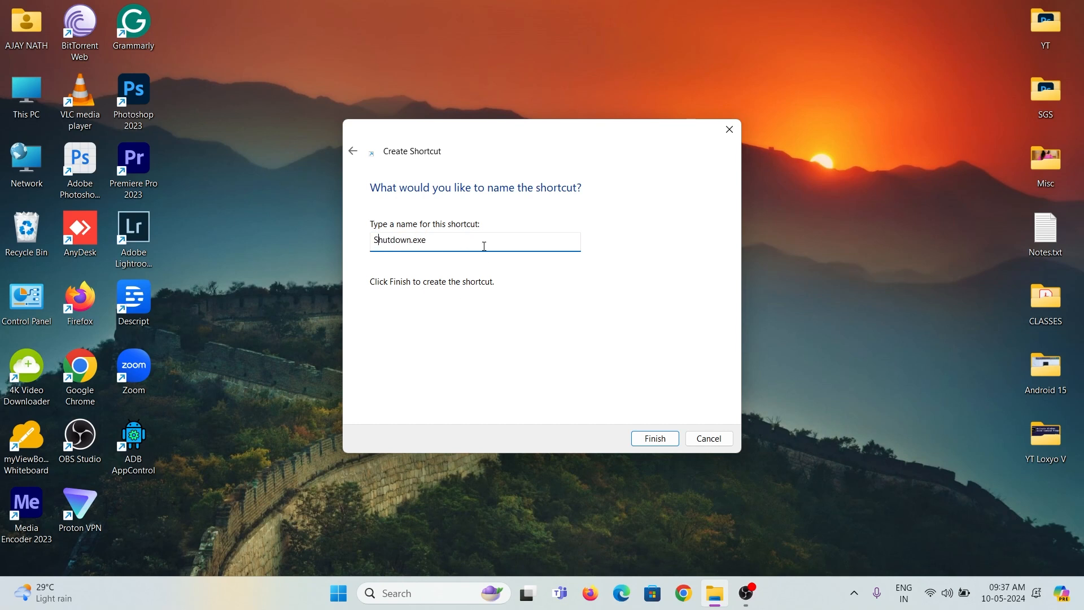
click(654, 438)
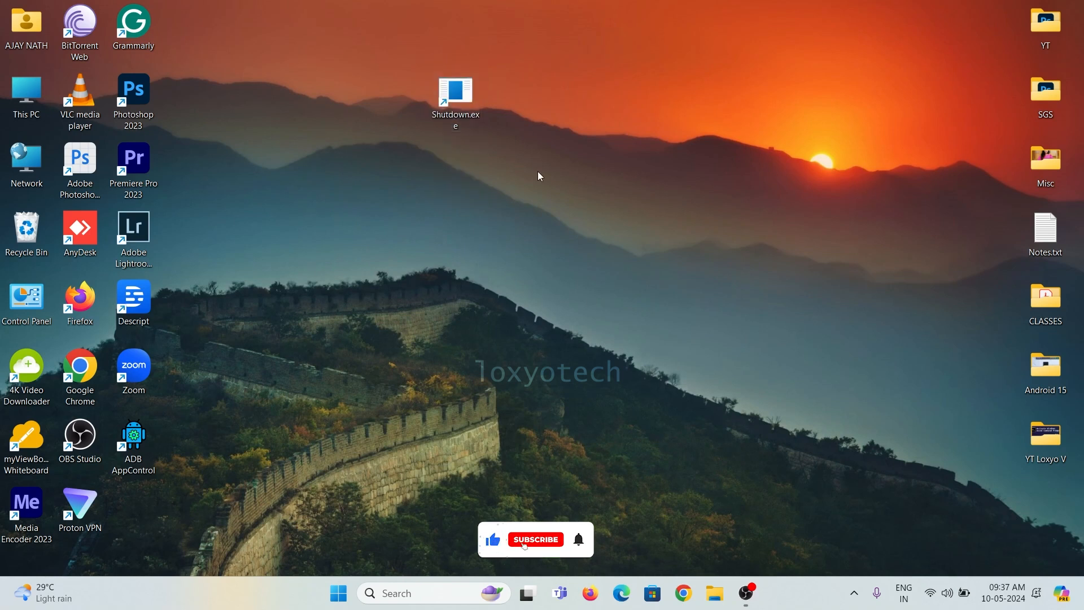
Move Shutdown.exe to the top row and begin a new shortcut with command 'shutdown -r -t 1'
click(535, 539)
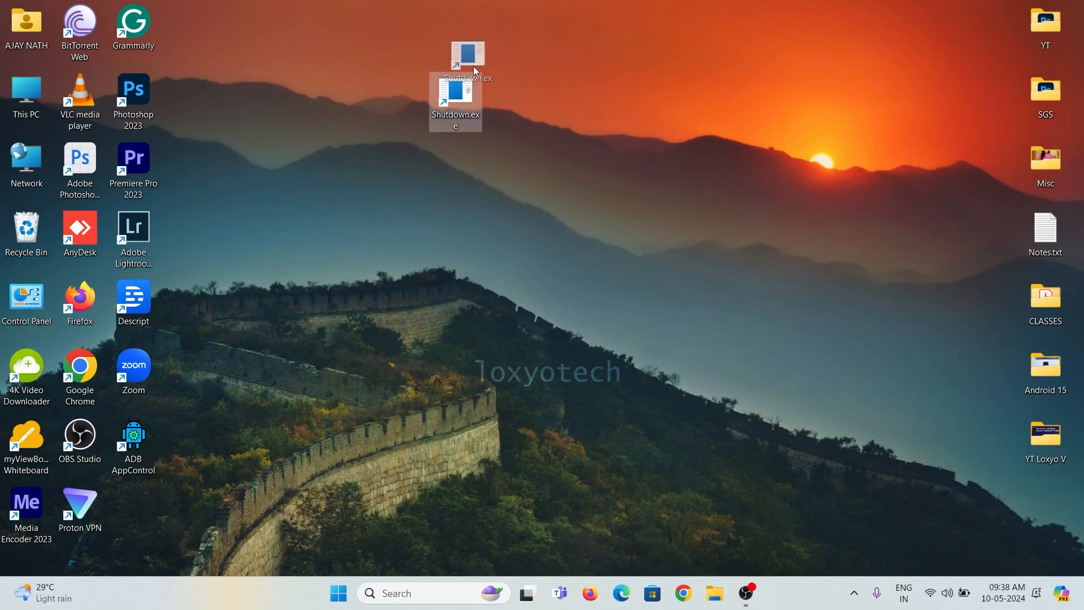
drag(455, 104, 455, 24)
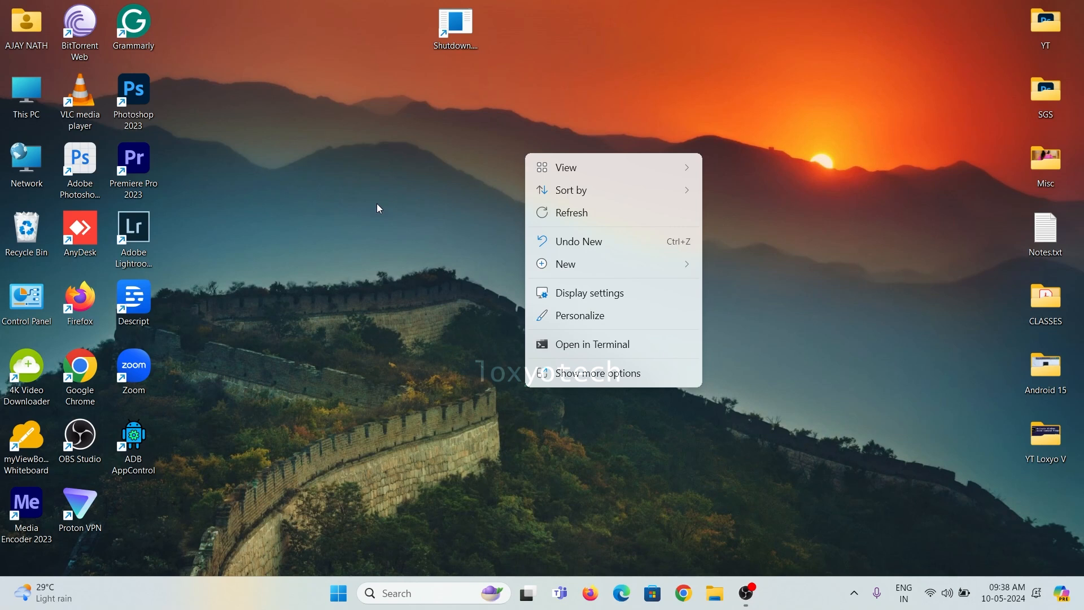
click(564, 263)
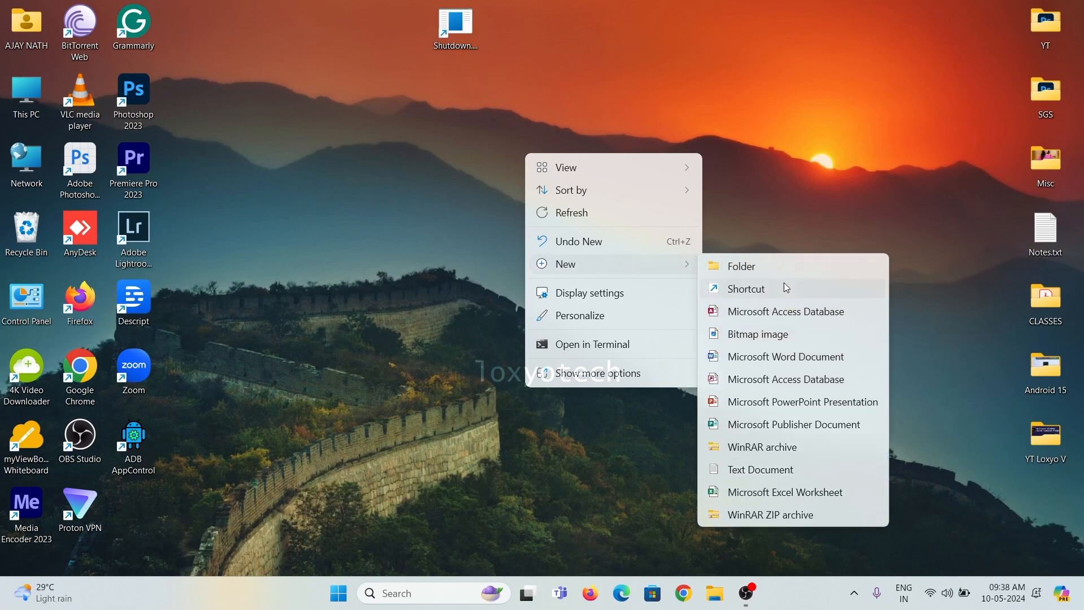
click(746, 288)
text(shutdown -)
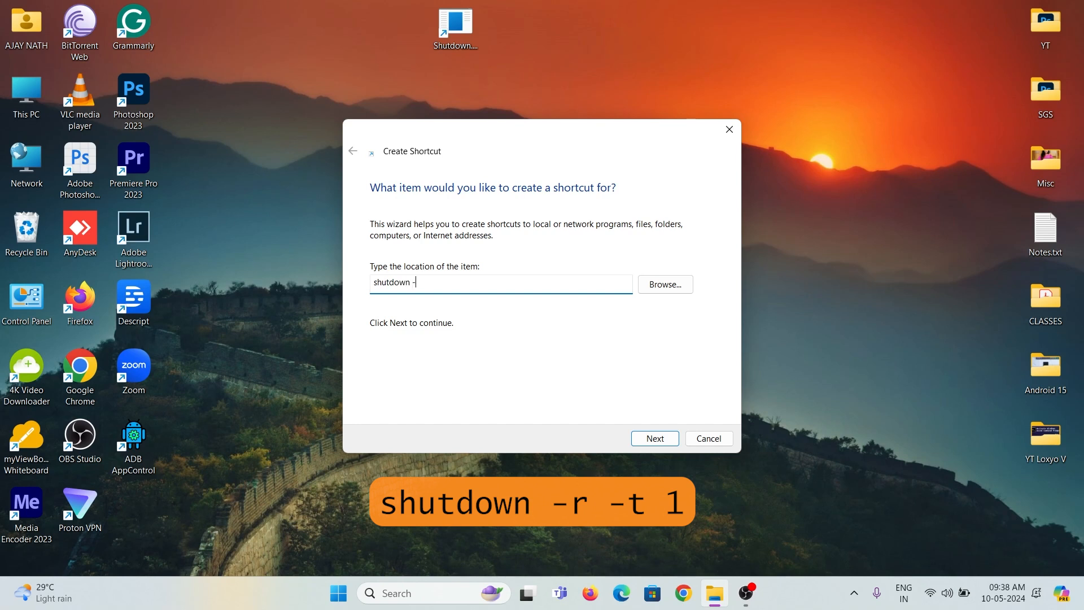
text(r -t)
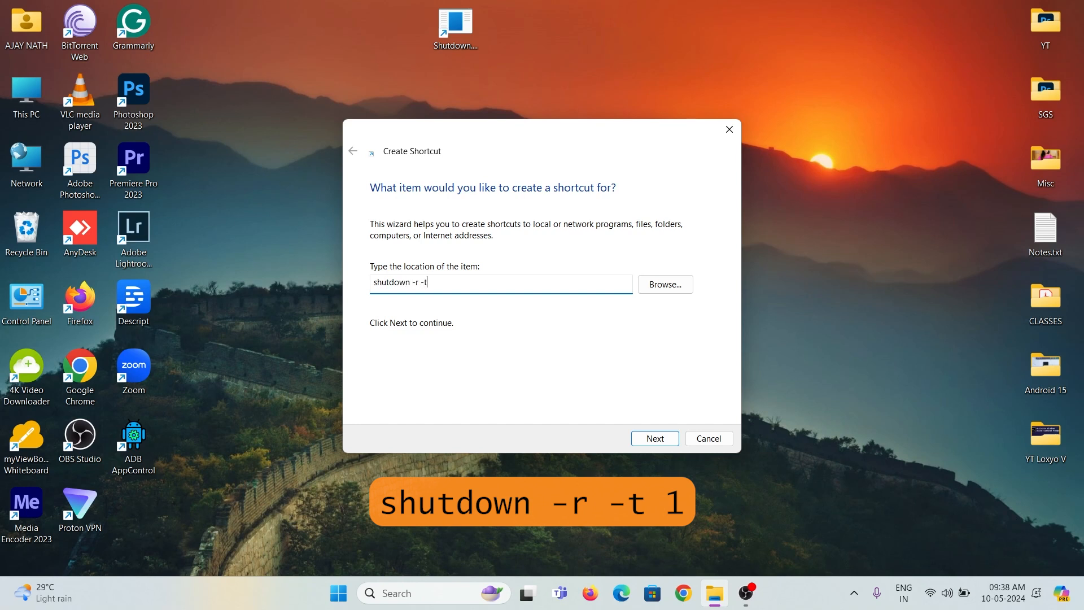
text(1)
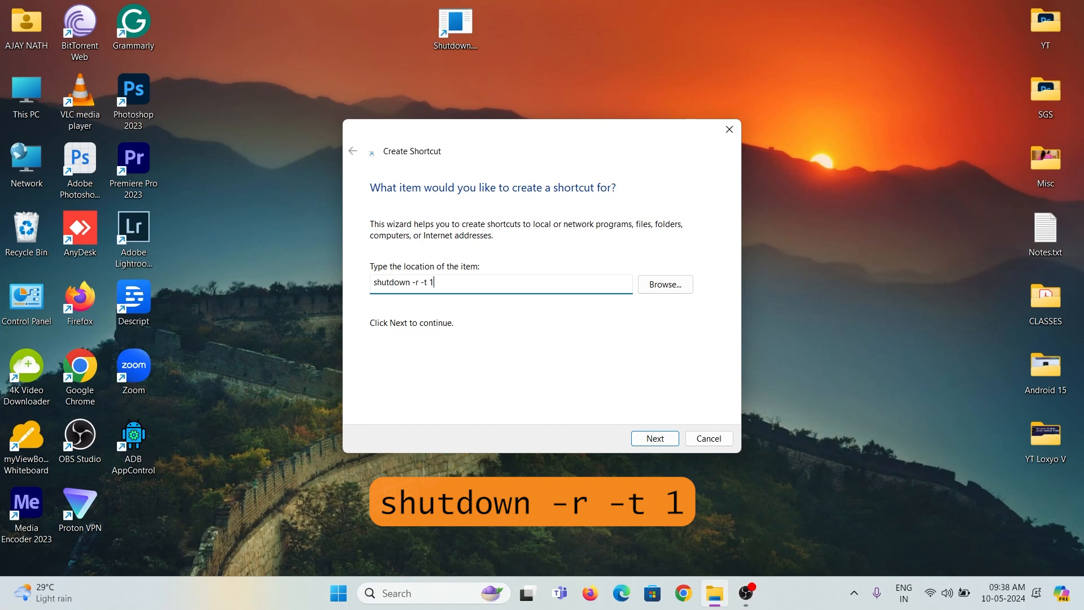
Name the new shortcut Restart.exe and finish creating it on the desktop
click(654, 438)
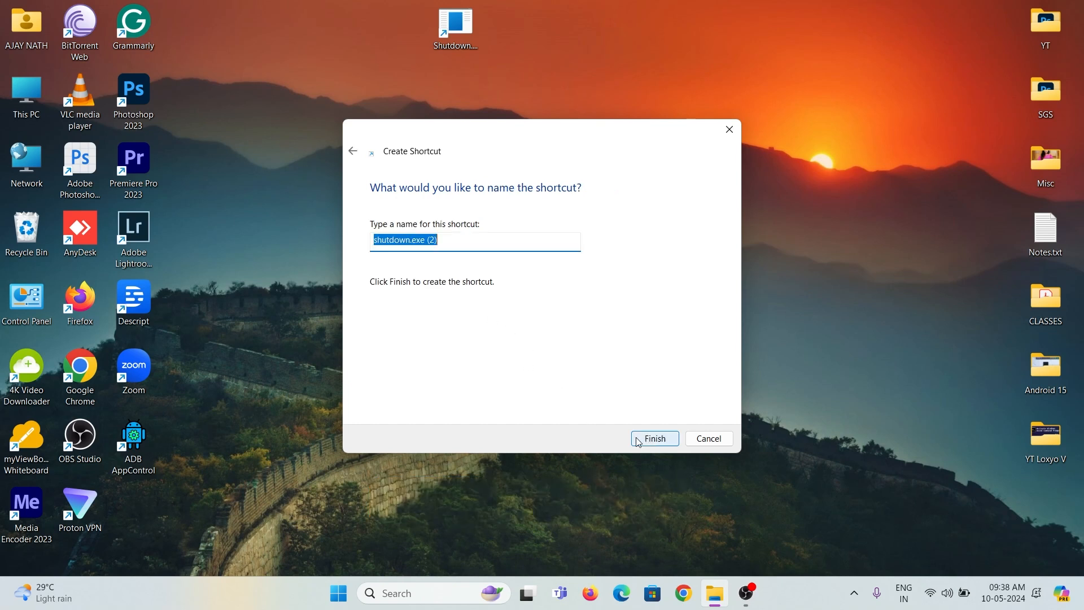
mouse_move(522, 393)
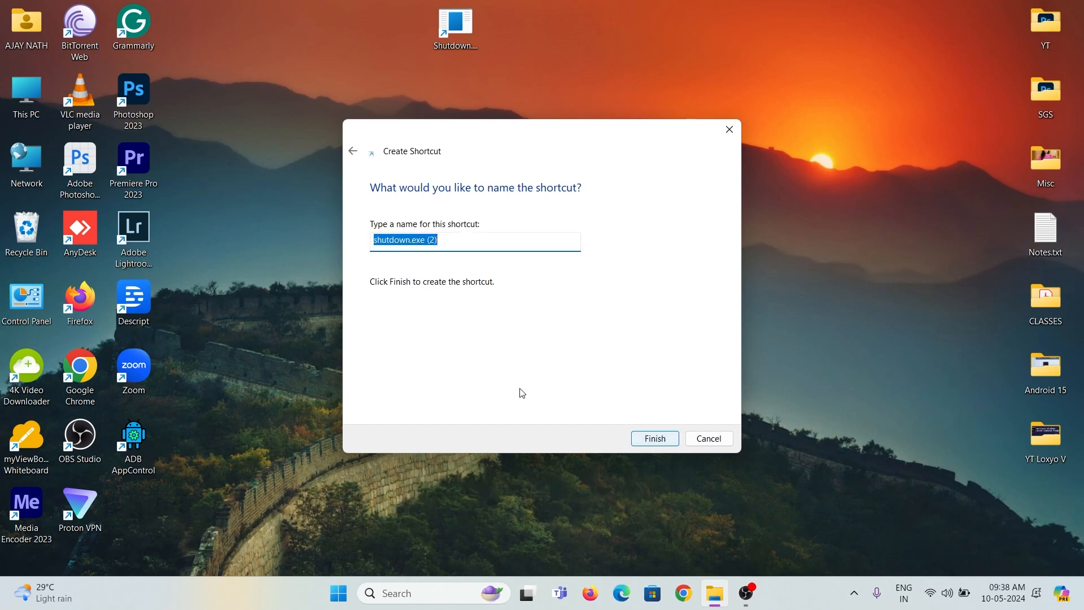
click(416, 239)
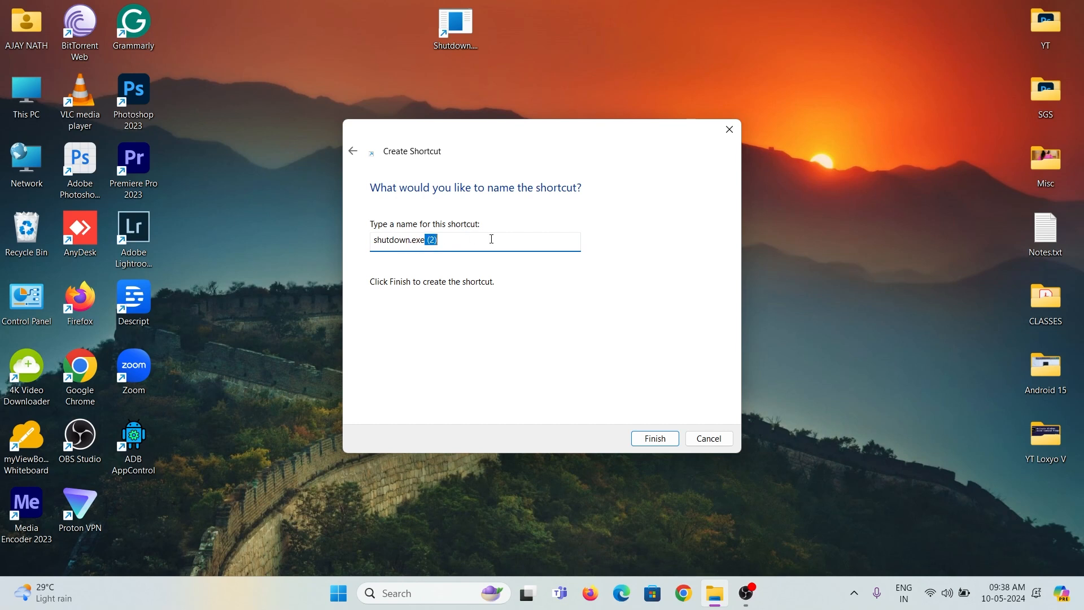
text(Restart.exe)
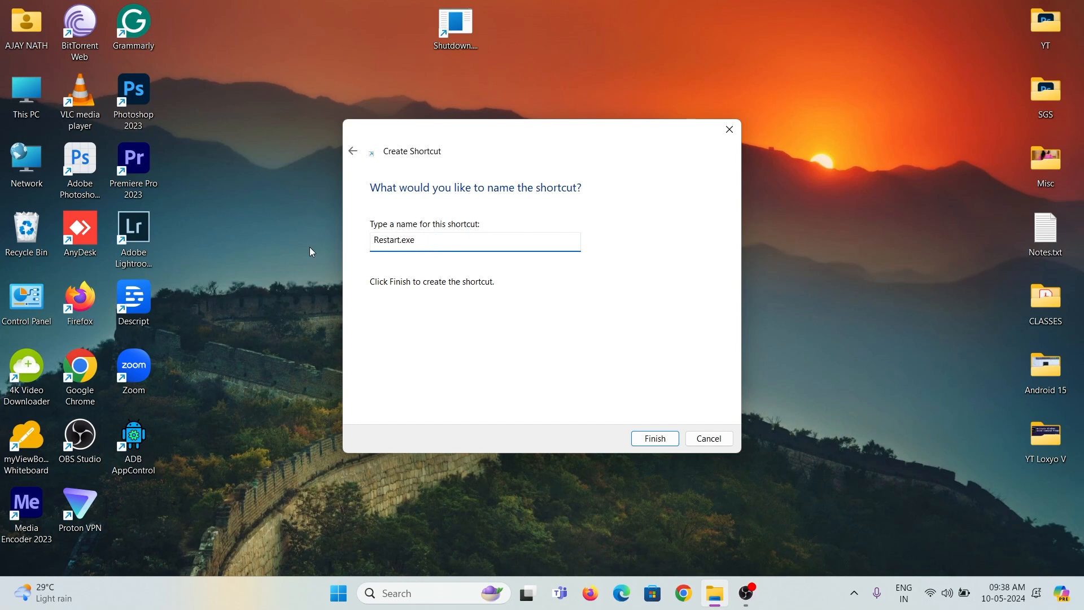
click(654, 438)
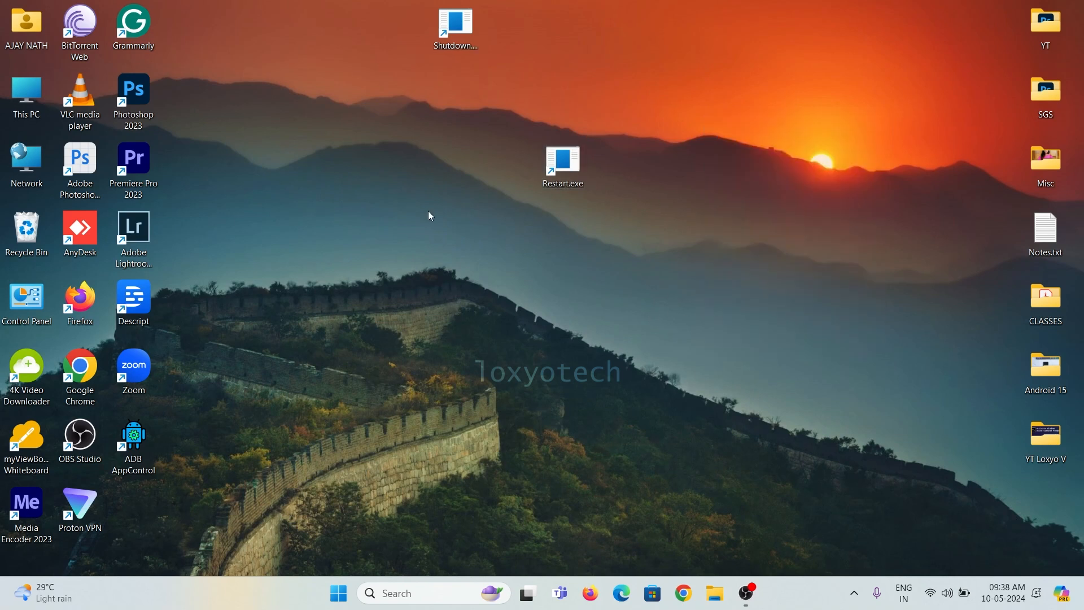
Place Restart.exe beside Shutdown and bring up the Shutdown shortcut's Properties
drag(562, 166, 562, 27)
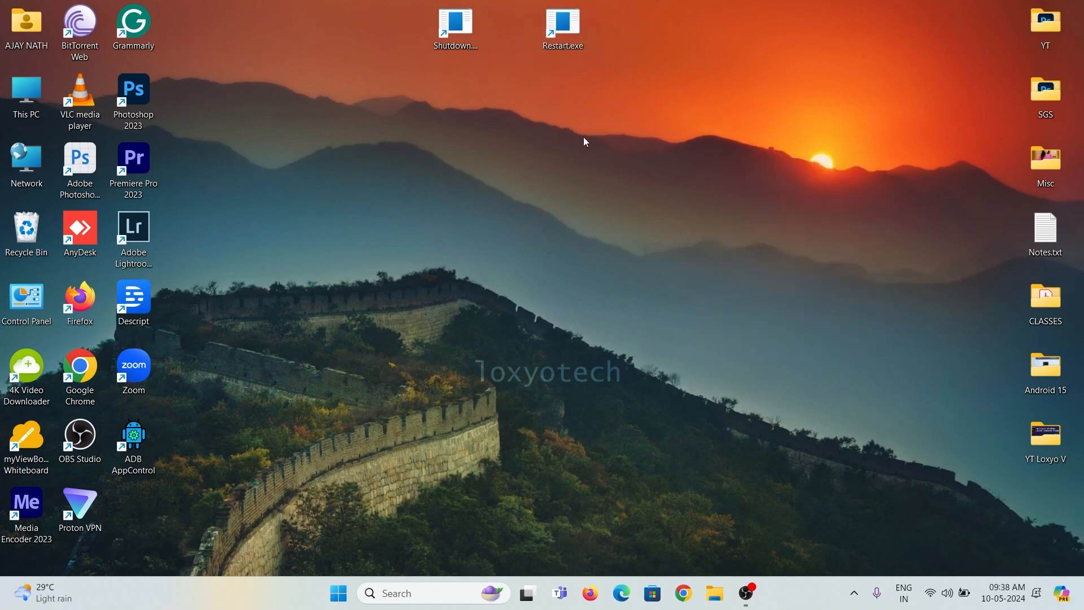
mouse_move(663, 206)
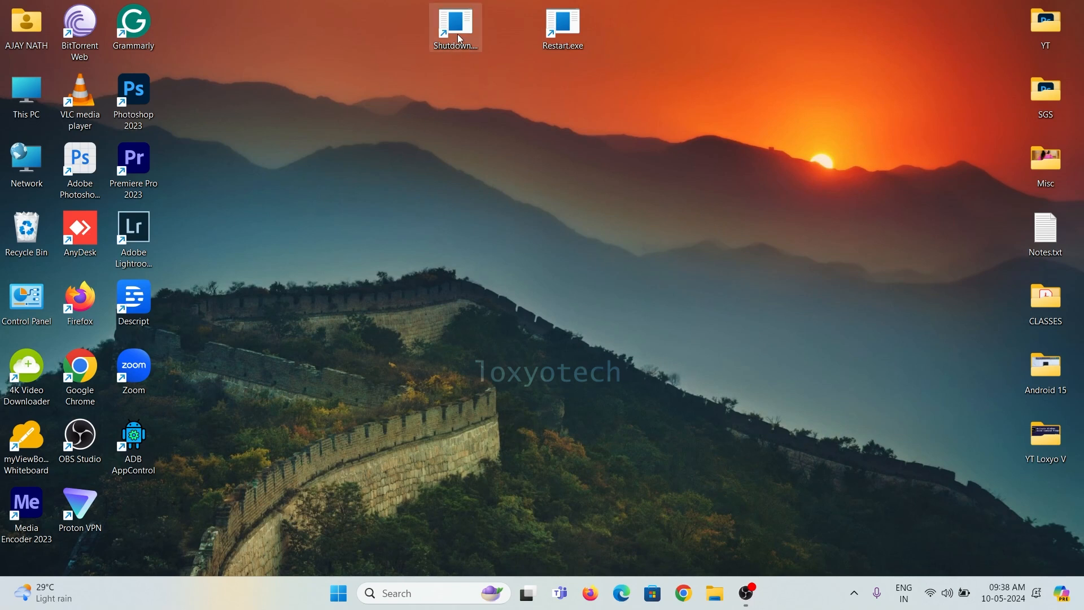
right_click(455, 26)
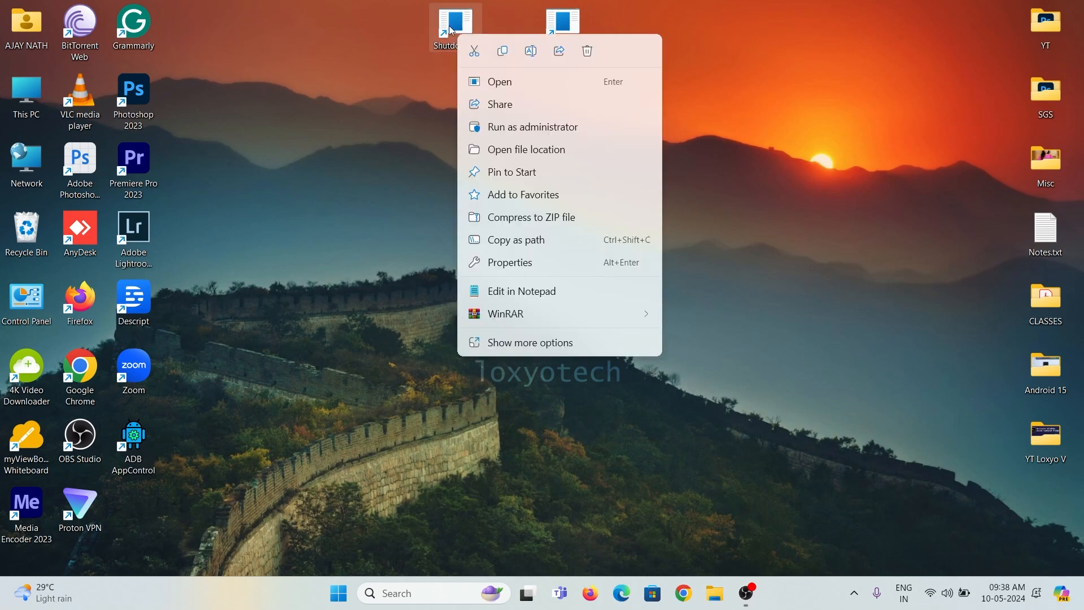
click(529, 341)
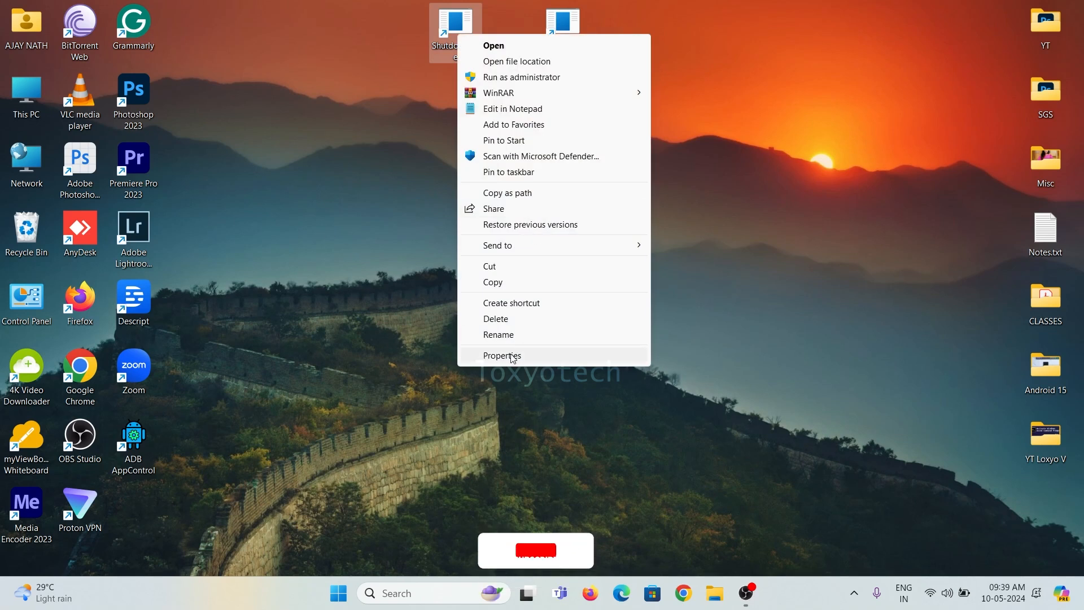
click(501, 355)
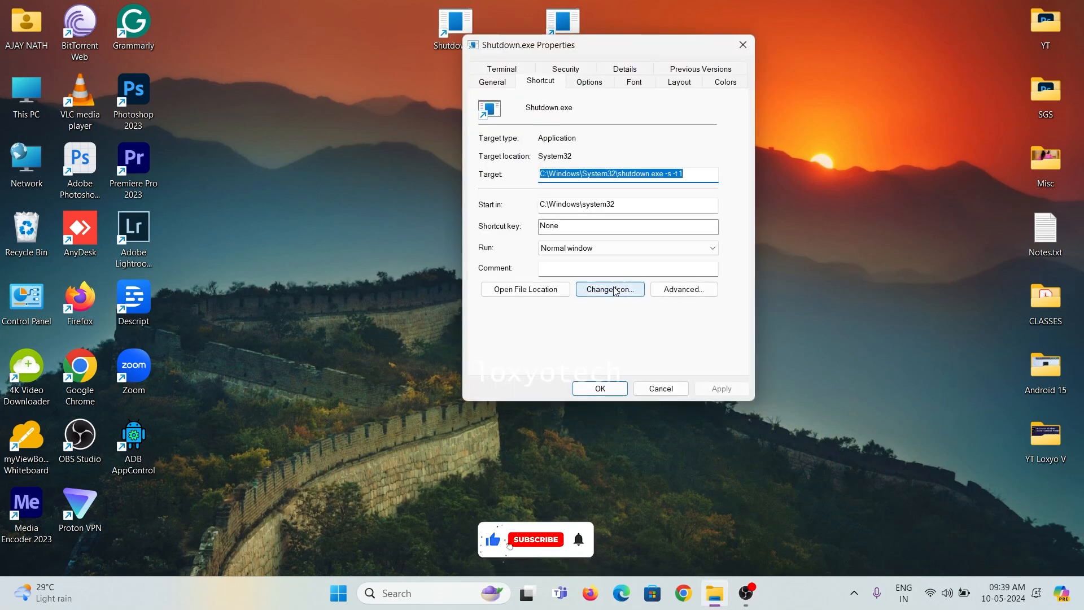
Give the Shutdown shortcut the red power icon from SHELL32 and apply it
click(608, 289)
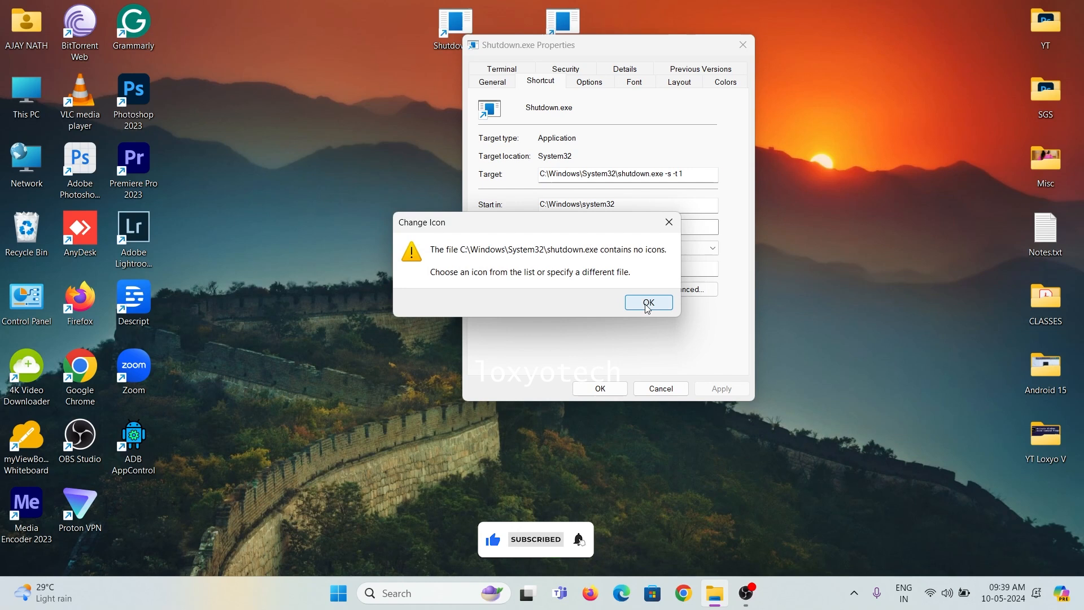
click(647, 303)
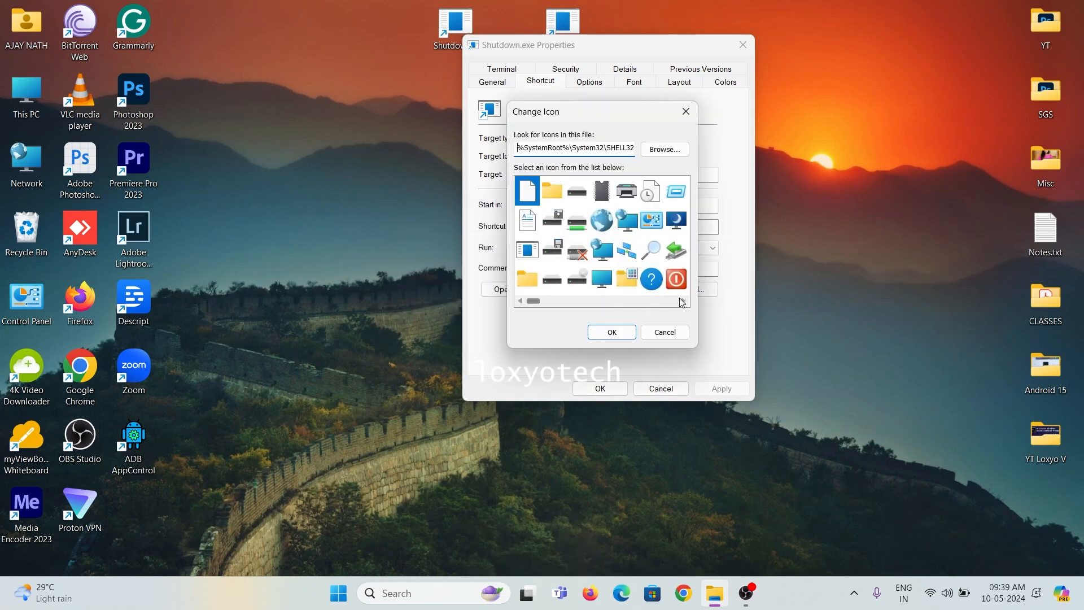
click(676, 279)
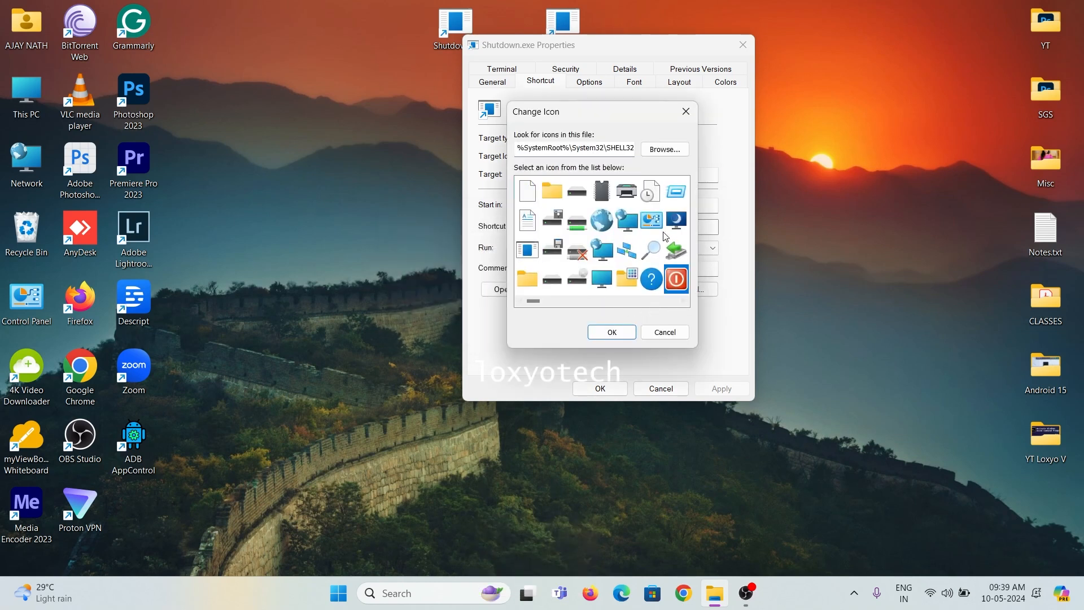
click(611, 332)
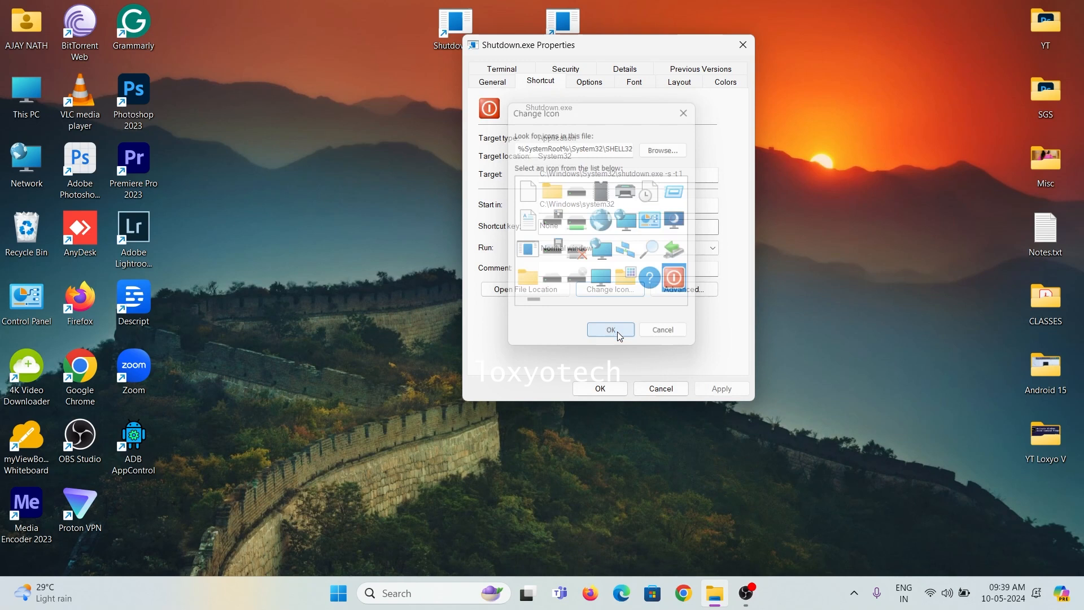
click(610, 328)
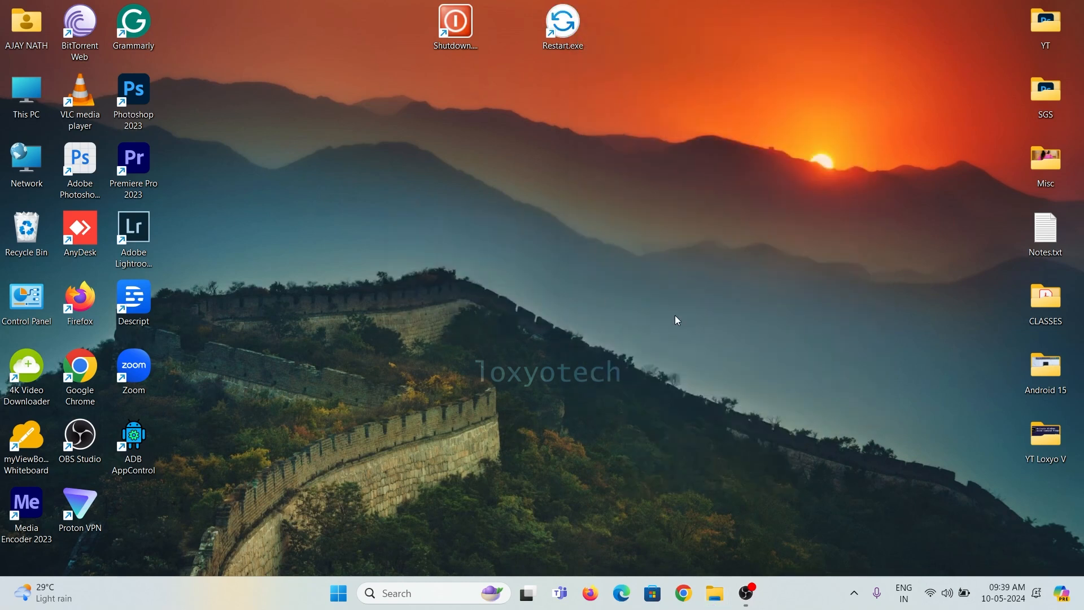
mouse_move(547, 245)
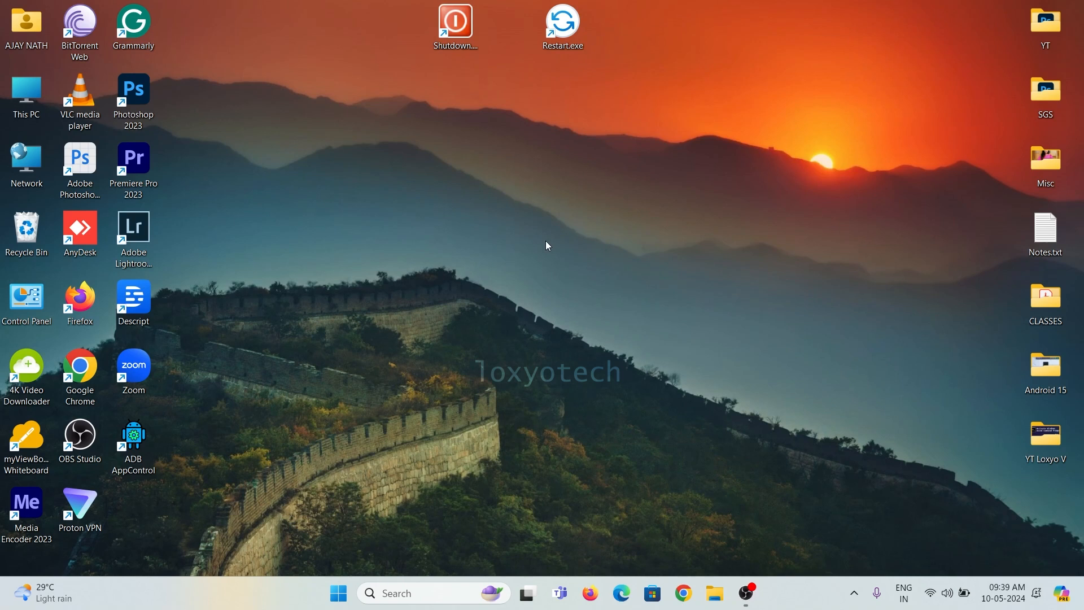
mouse_move(655, 211)
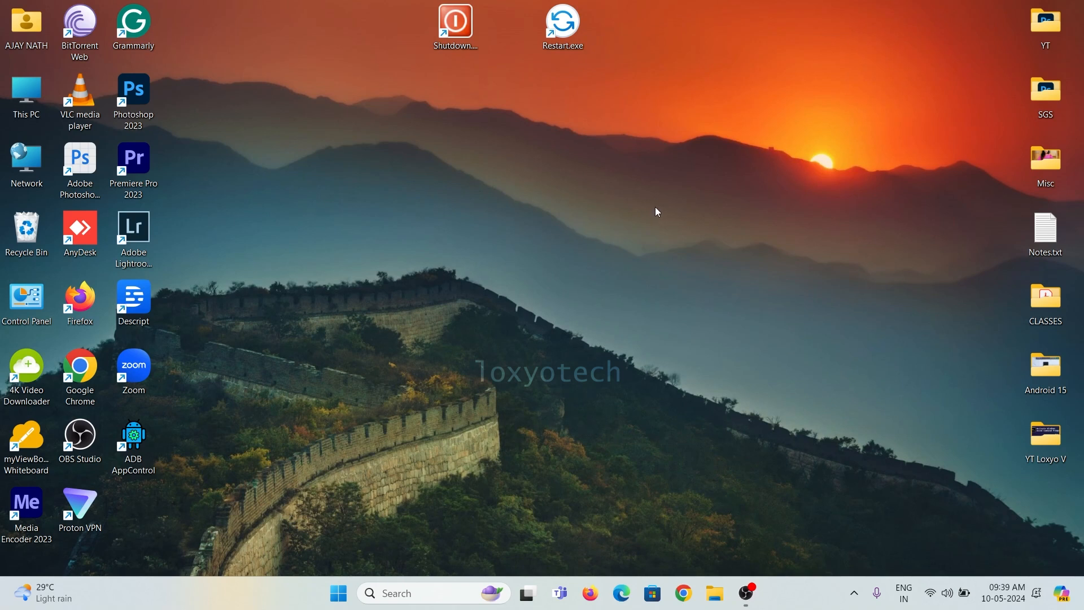
Run the Shutdown shortcut from the desktop
click(455, 20)
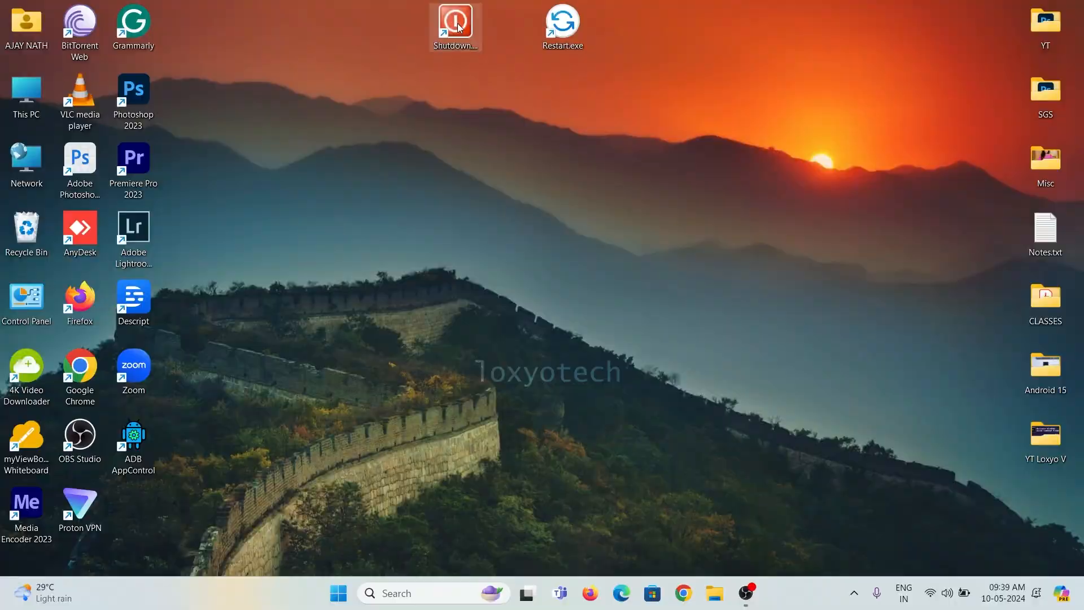
double_click(455, 22)
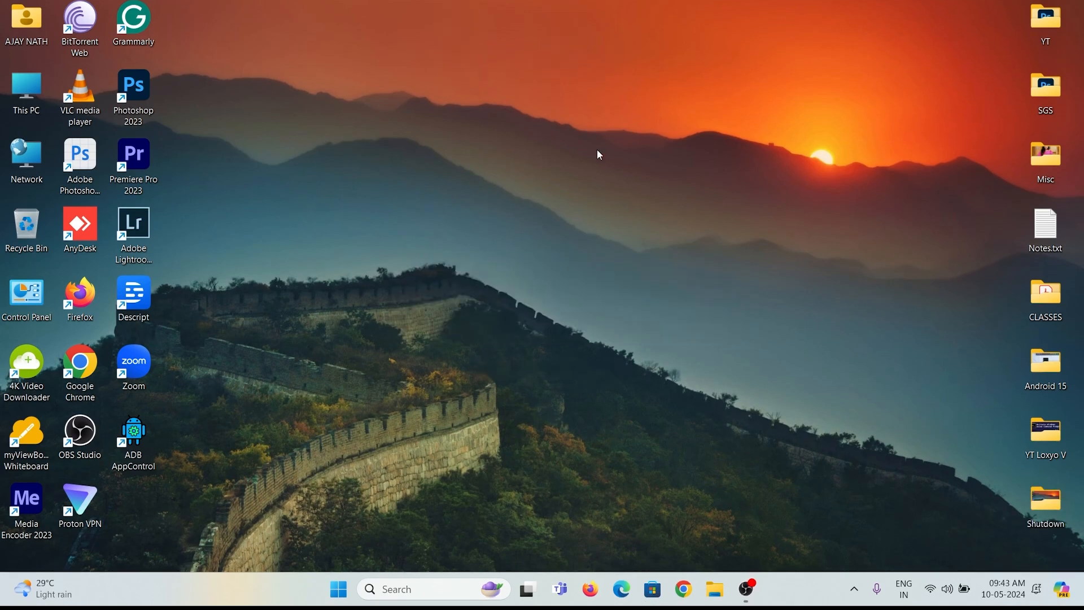
Bring up the Shut Down Windows dialog with Alt+F4 and choose Shut down as the action
key(alt+f4)
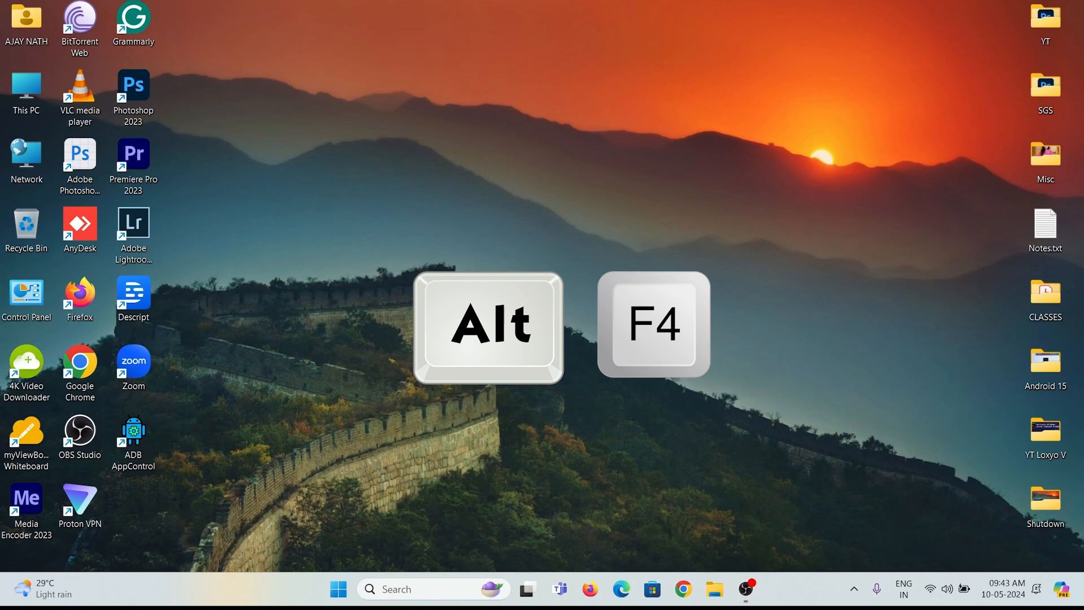
key(alt+F4)
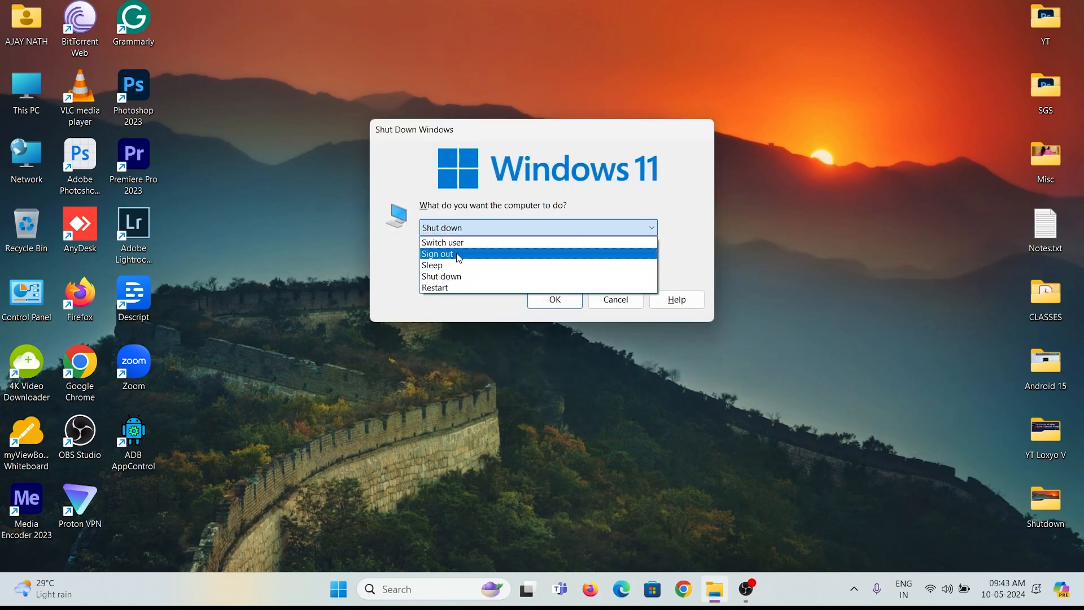
mouse_move(449, 289)
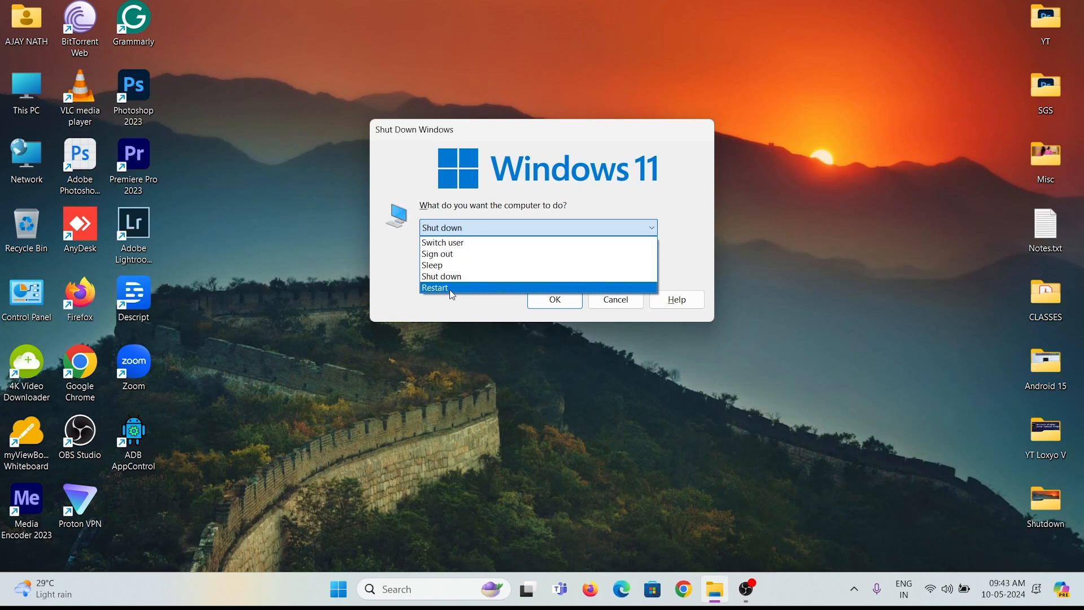
click(440, 227)
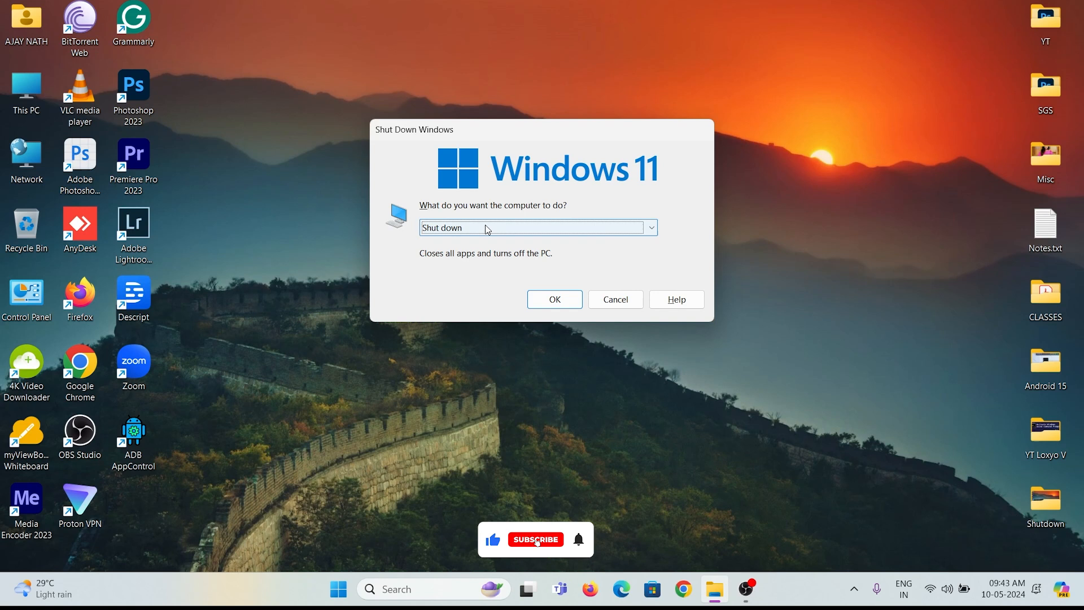
click(537, 227)
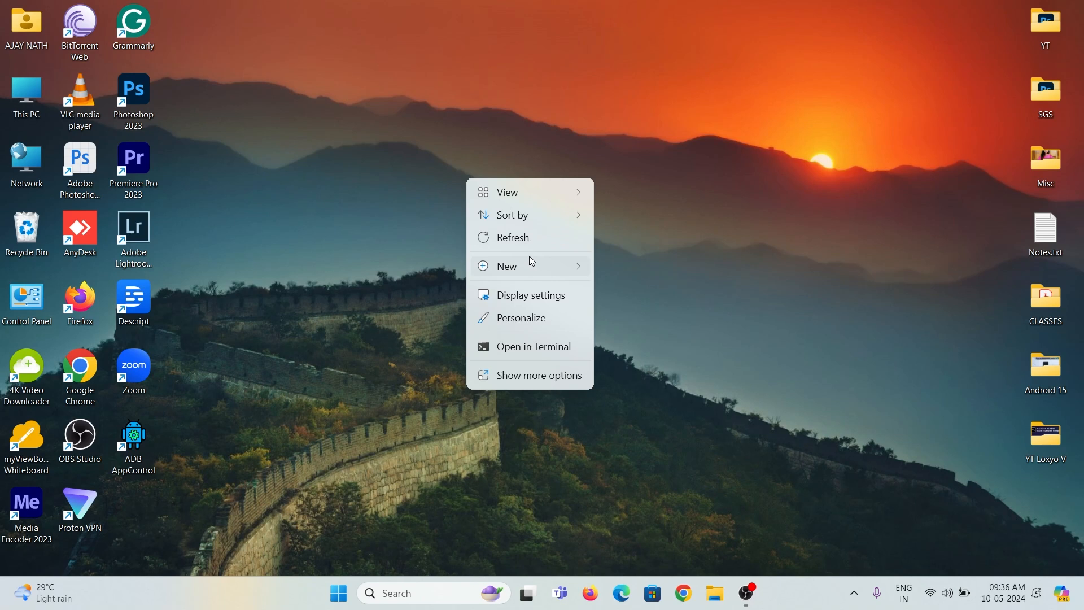
click(512, 237)
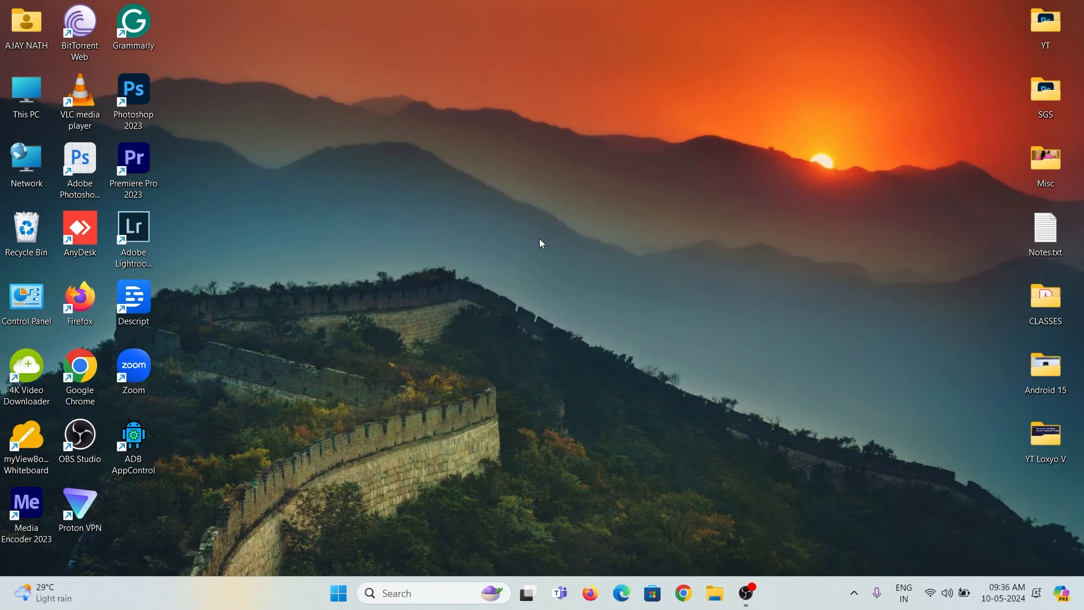